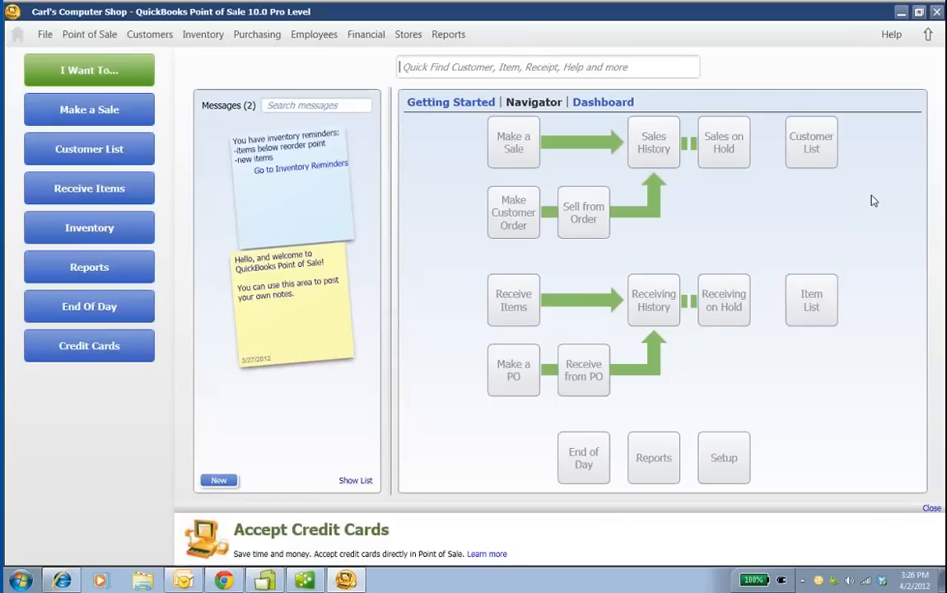
mouse_move(931, 127)
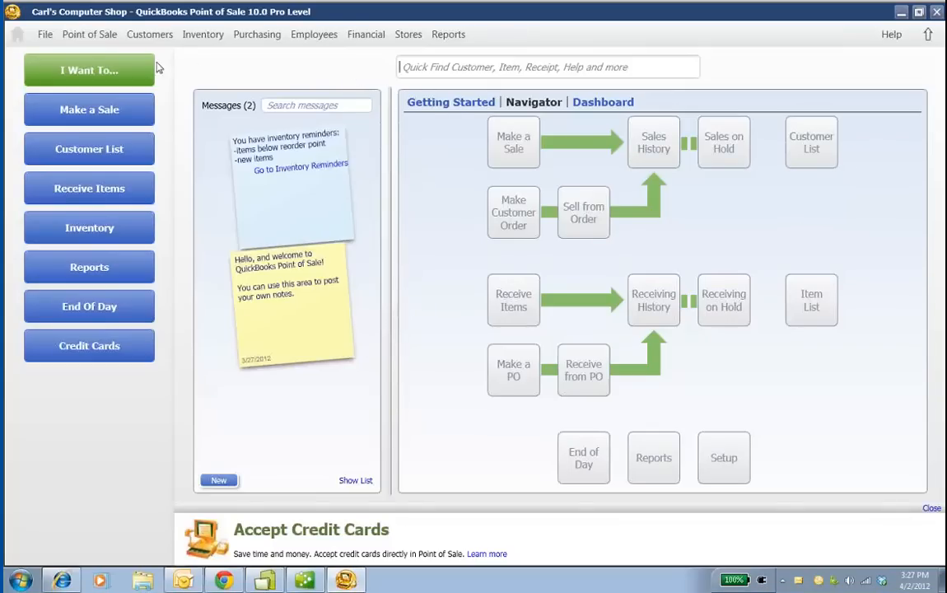
Step: In Company preferences, review store codes 1 and 2, then open Store Exchange settings
click(45, 35)
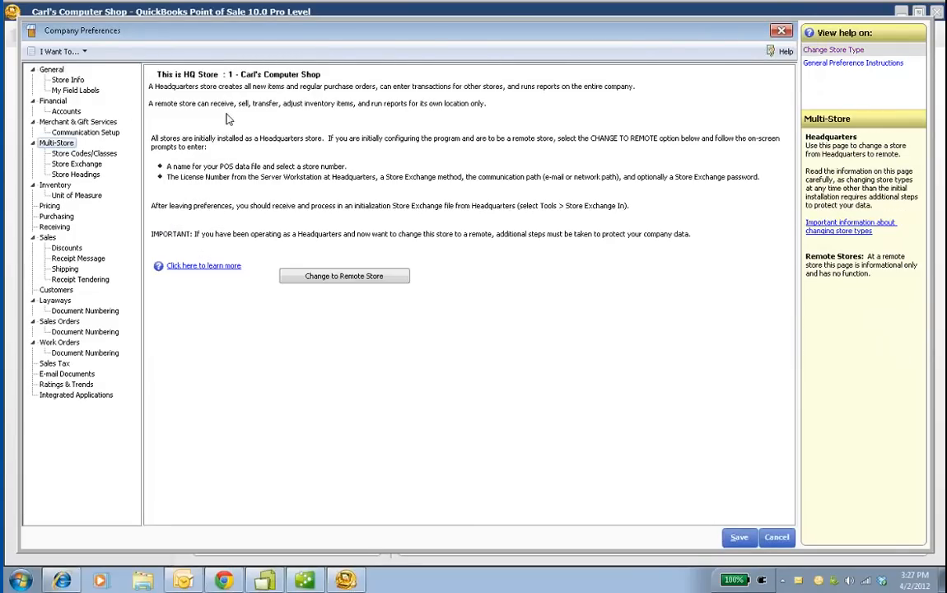
mouse_move(211, 91)
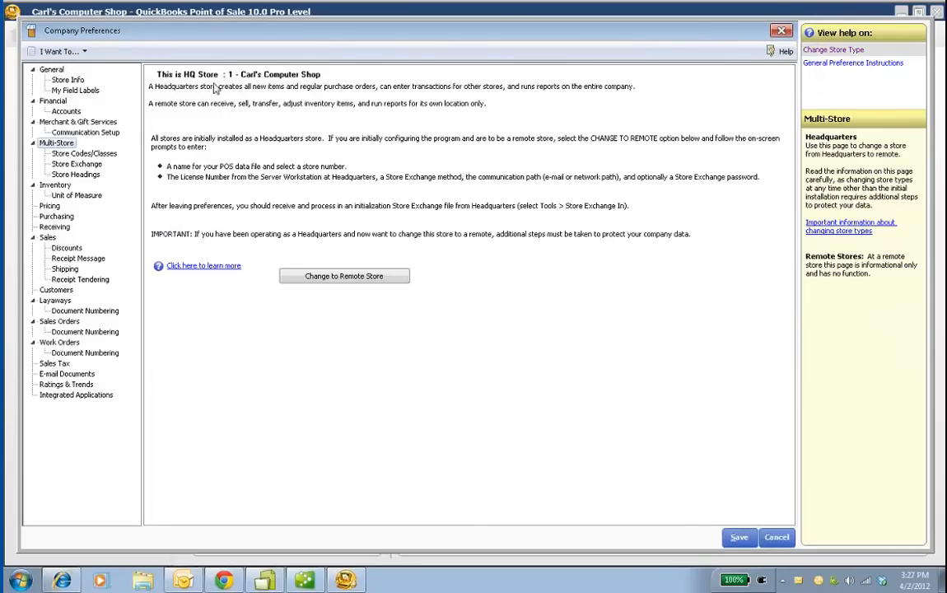
click(84, 153)
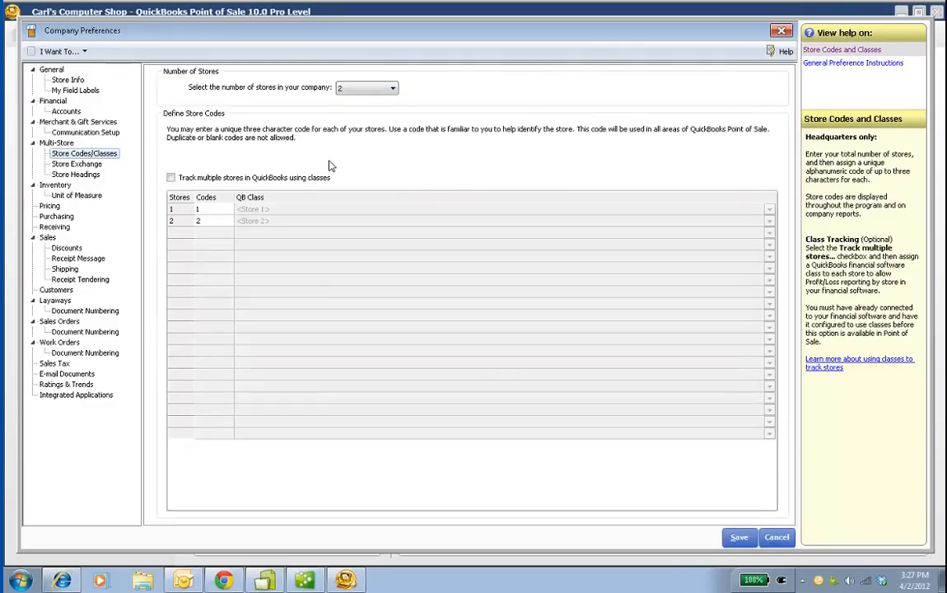
click(76, 163)
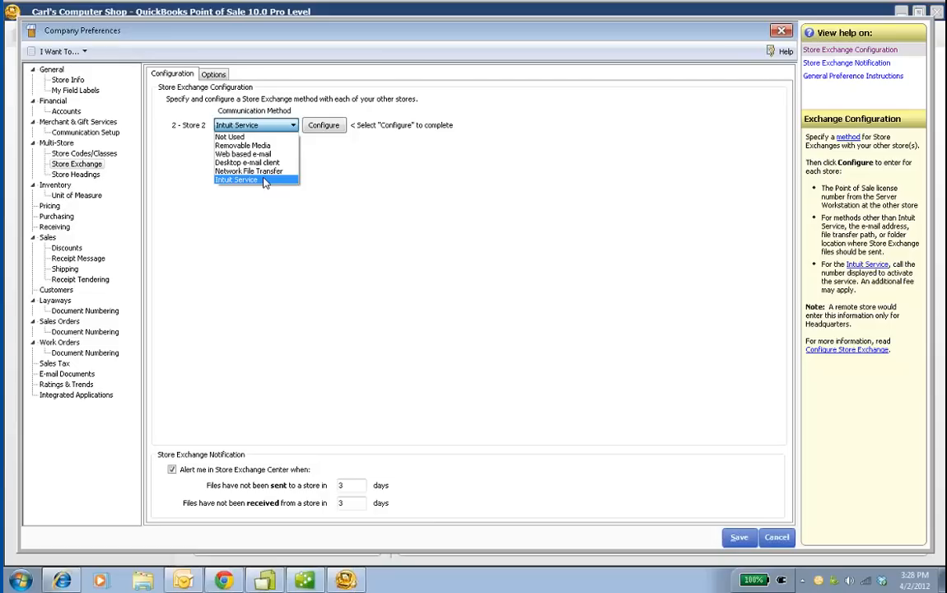
Step: Pick Intuit Service as Store 2's communication method, configure it, and save
click(252, 179)
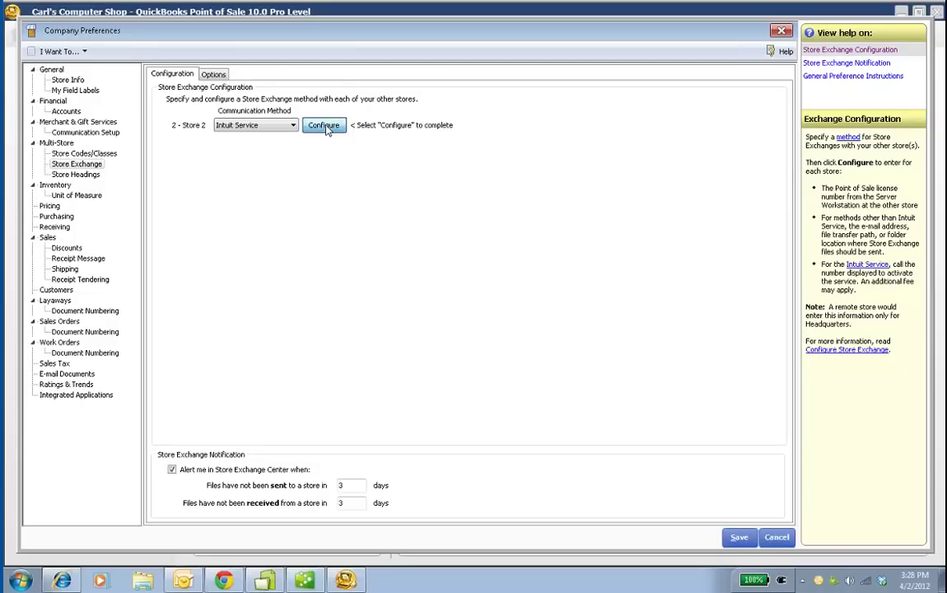
click(323, 124)
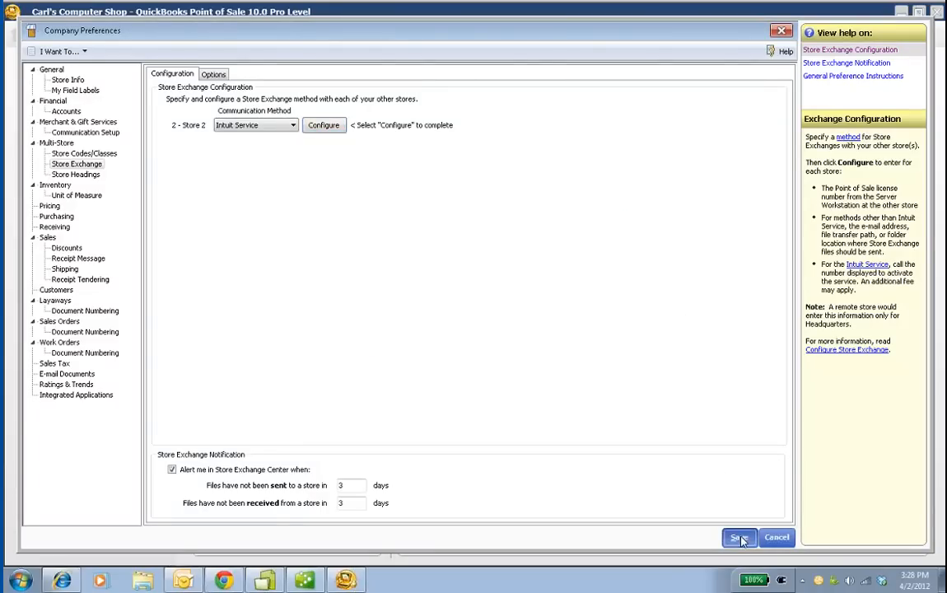
click(739, 538)
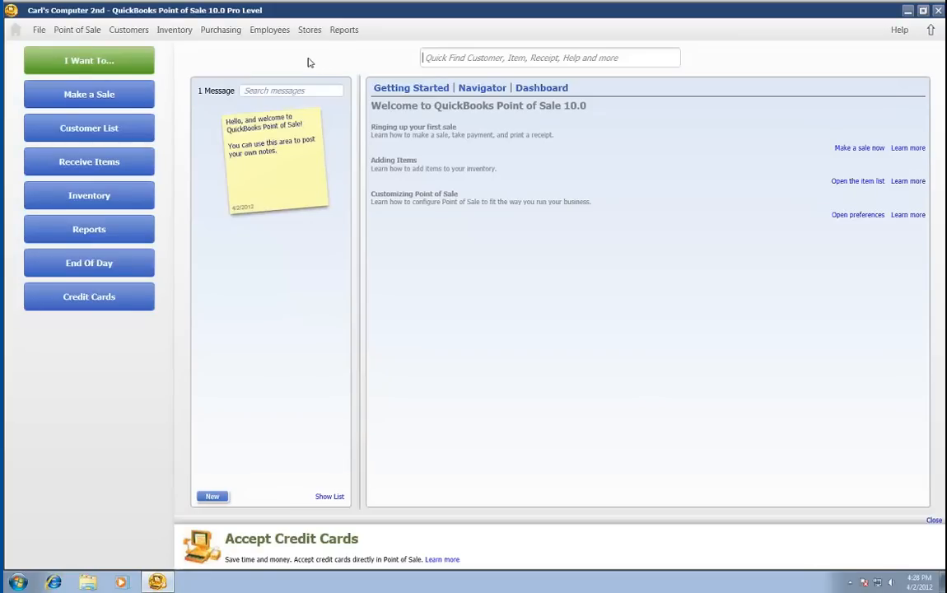
Step: In Carl's Computer 2nd, check Multi-Store shows Remote Store 2 and view store codes
click(36, 31)
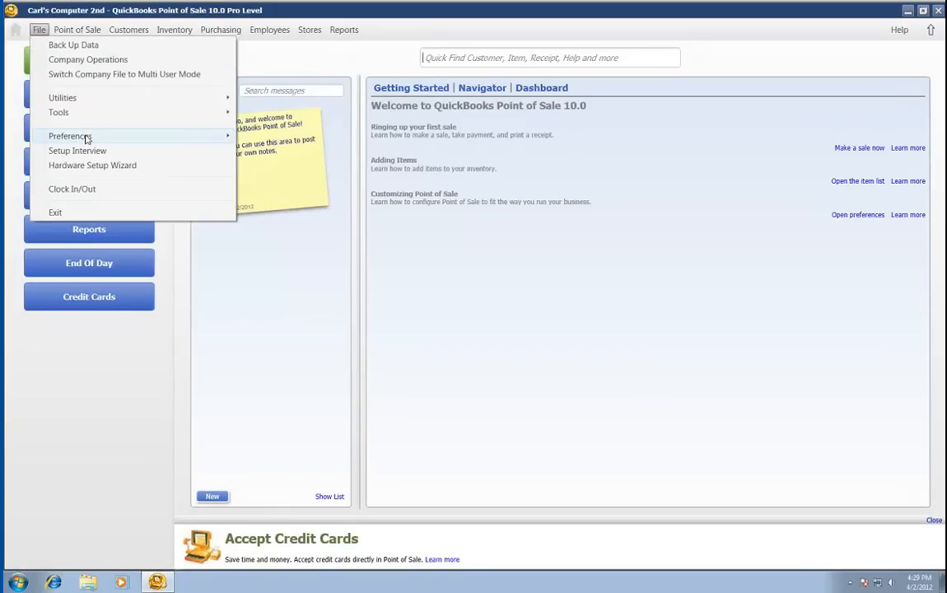
mouse_move(70, 136)
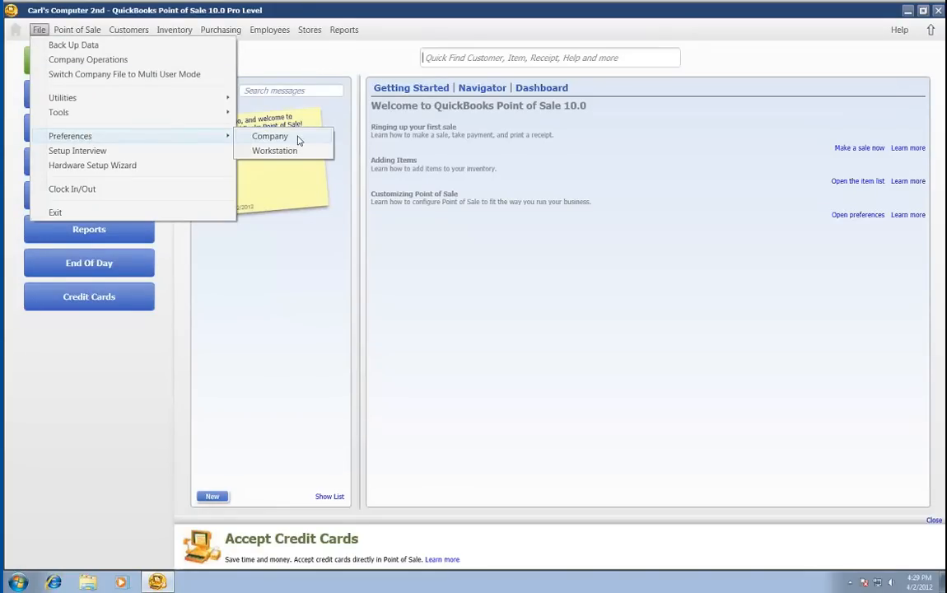
click(270, 136)
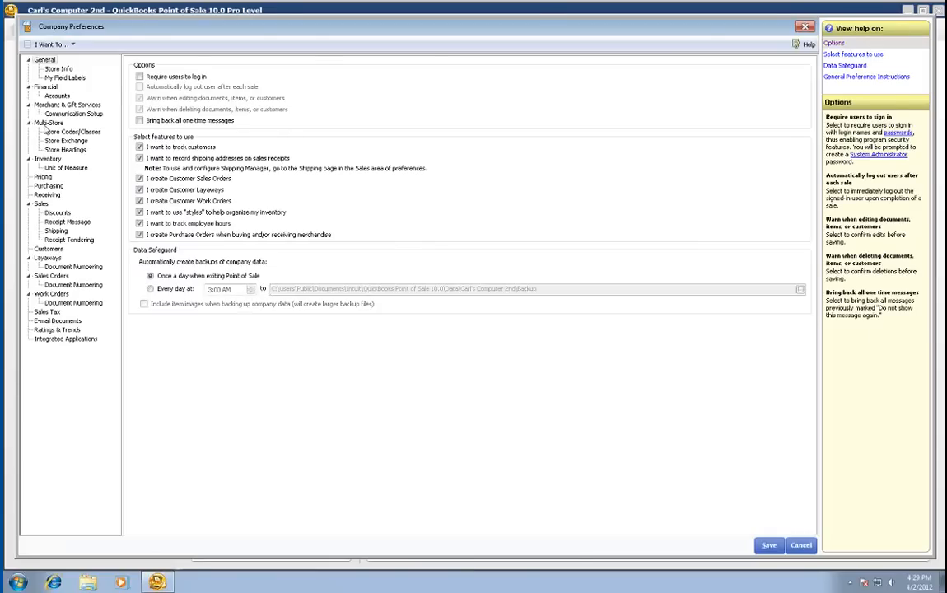
click(48, 122)
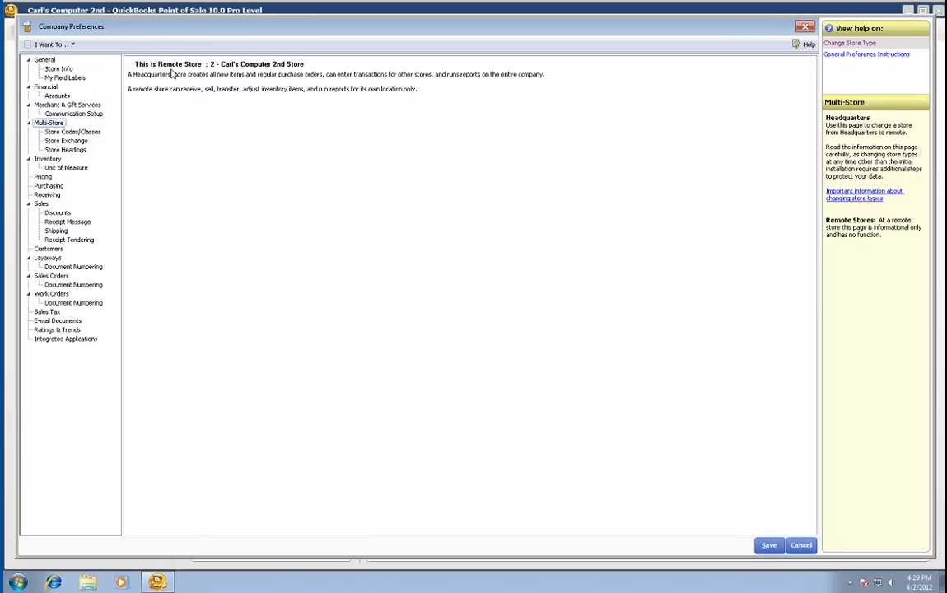
mouse_move(177, 79)
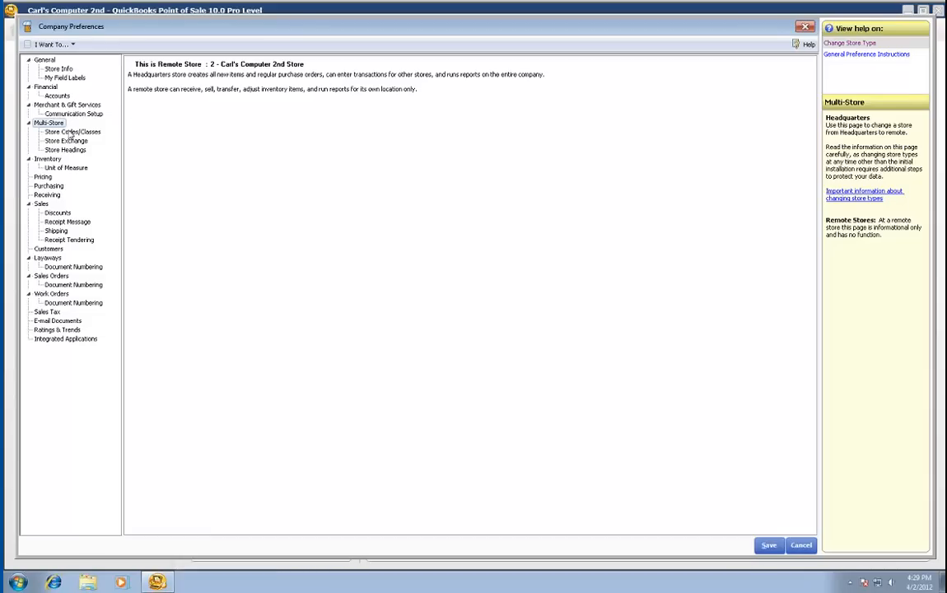
click(72, 132)
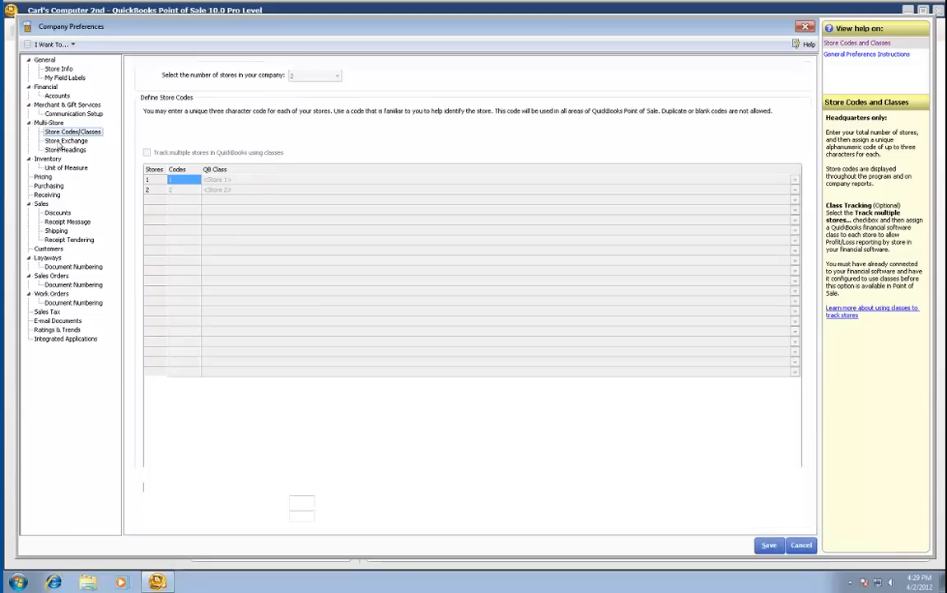
Step: Check the Store 1 Intuit Service configuration, then cancel the license number prompt
click(65, 141)
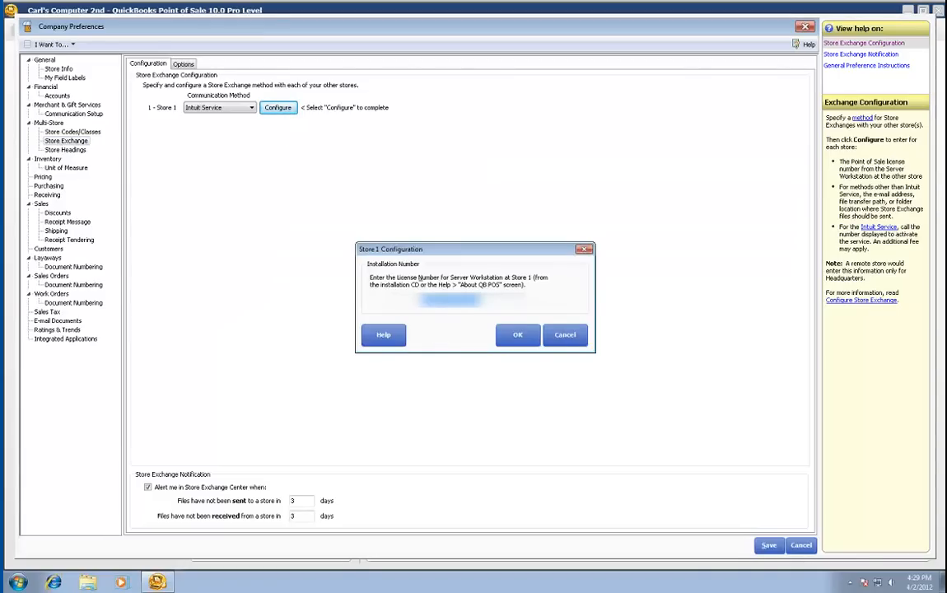
mouse_move(565, 335)
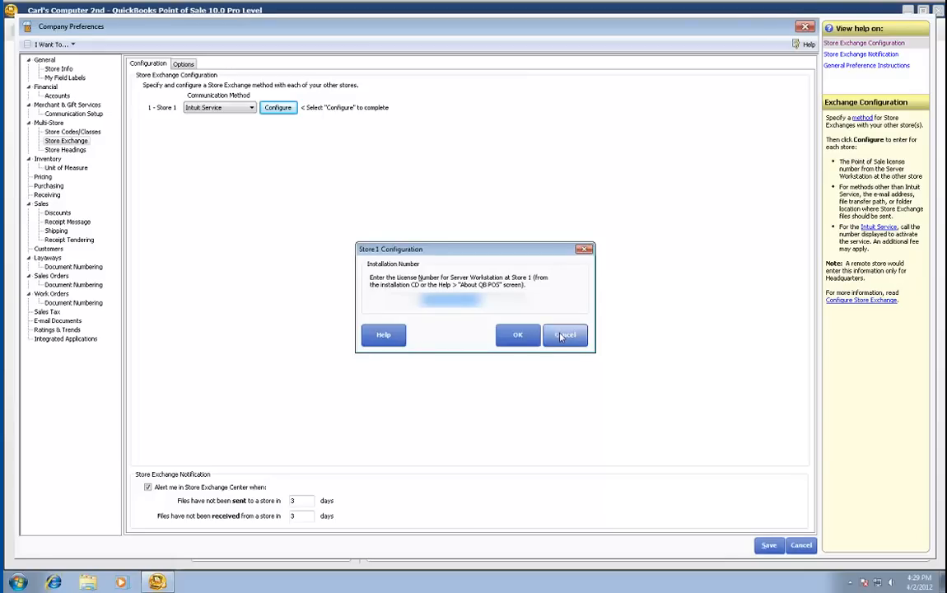
click(564, 335)
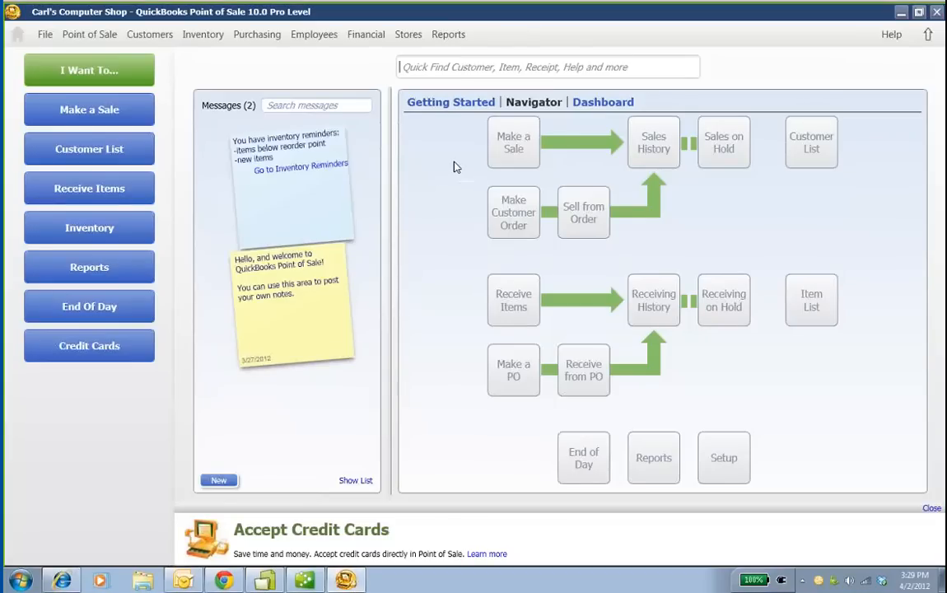
mouse_move(347, 69)
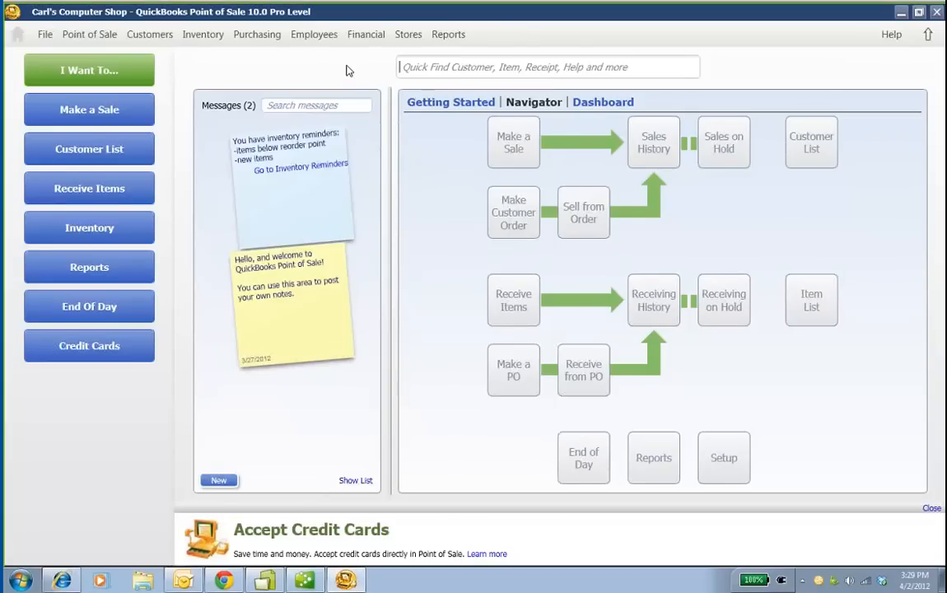
mouse_move(424, 165)
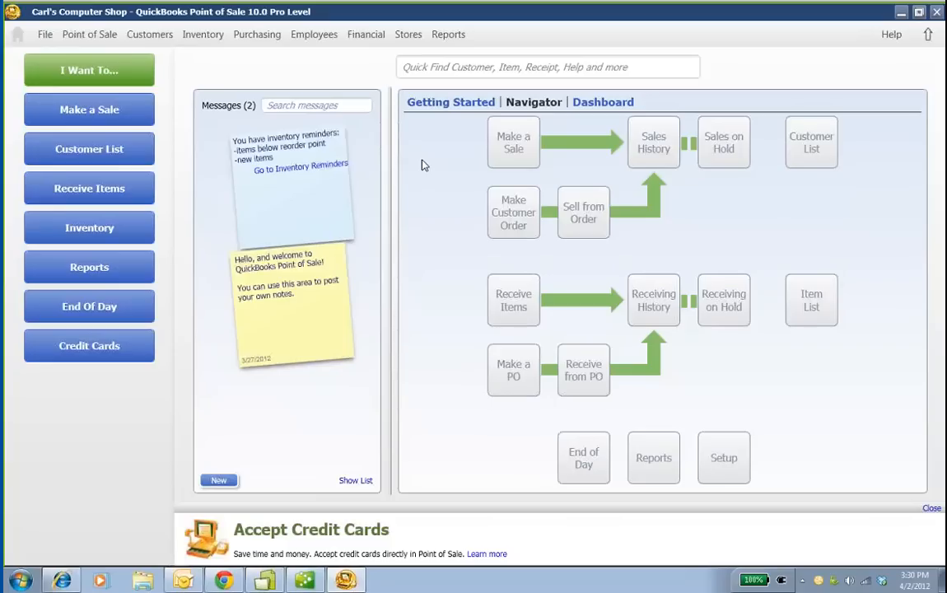
Step: Open the Store Exchange Center from the Stores menu, listing Store 2 with a password warning
click(407, 34)
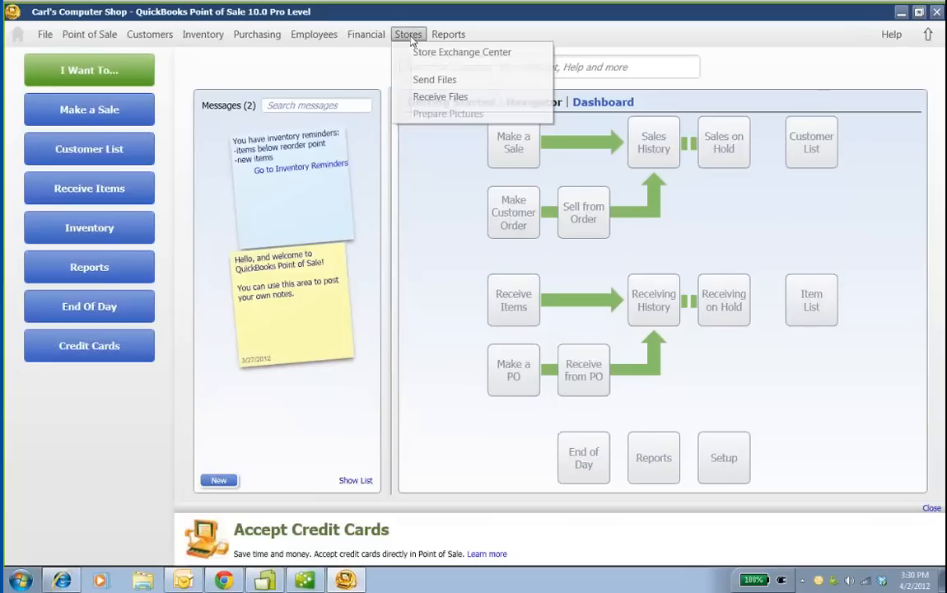
mouse_move(440, 80)
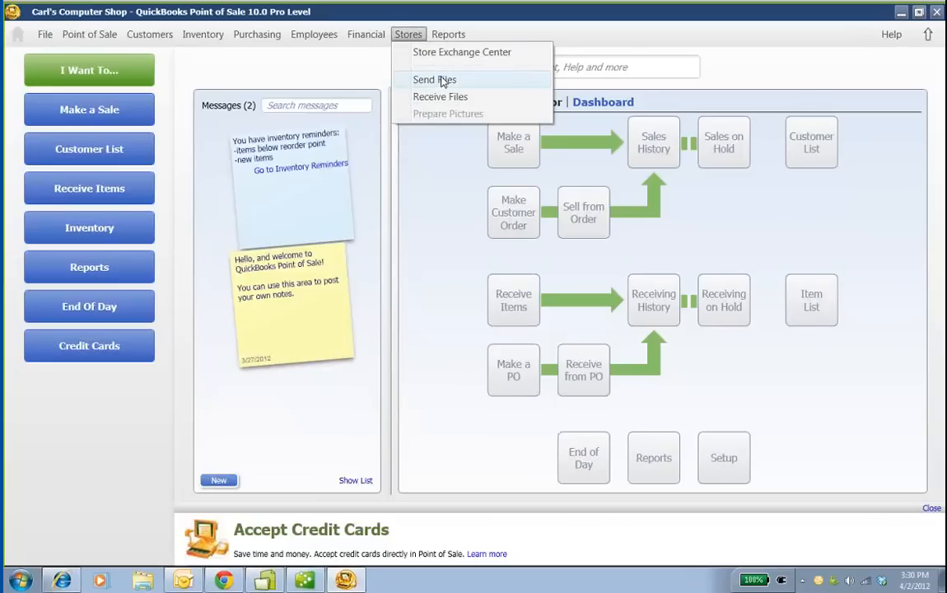
click(462, 52)
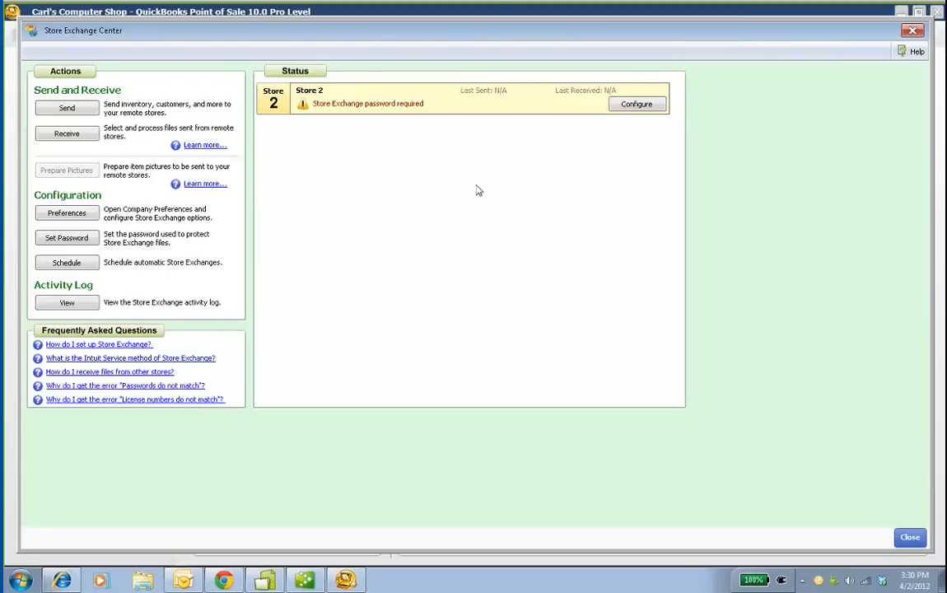
Step: Configure Store 2 as 'Carl's Computer 2nd Store' using Intuit Service and finish
click(637, 104)
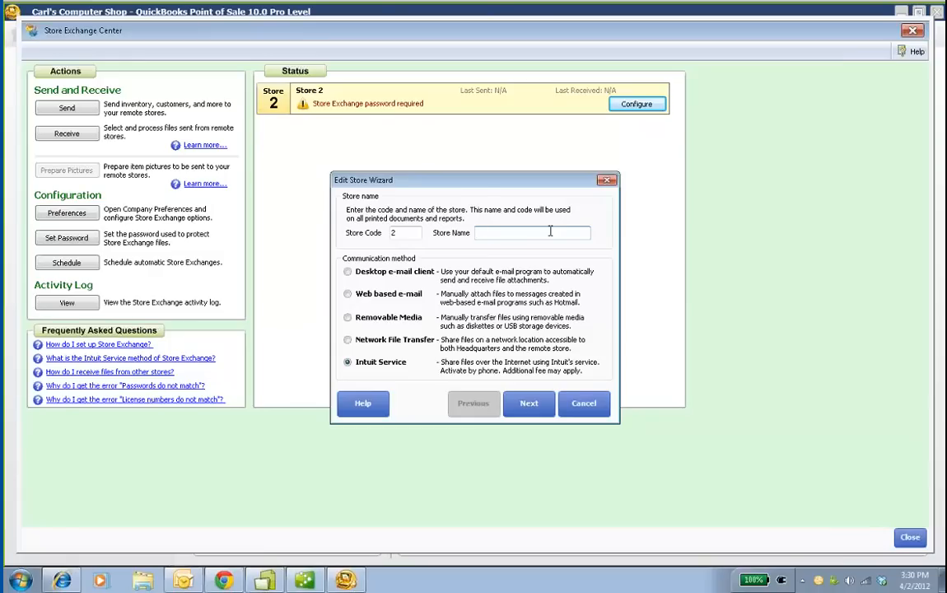
text(Carl's Computer)
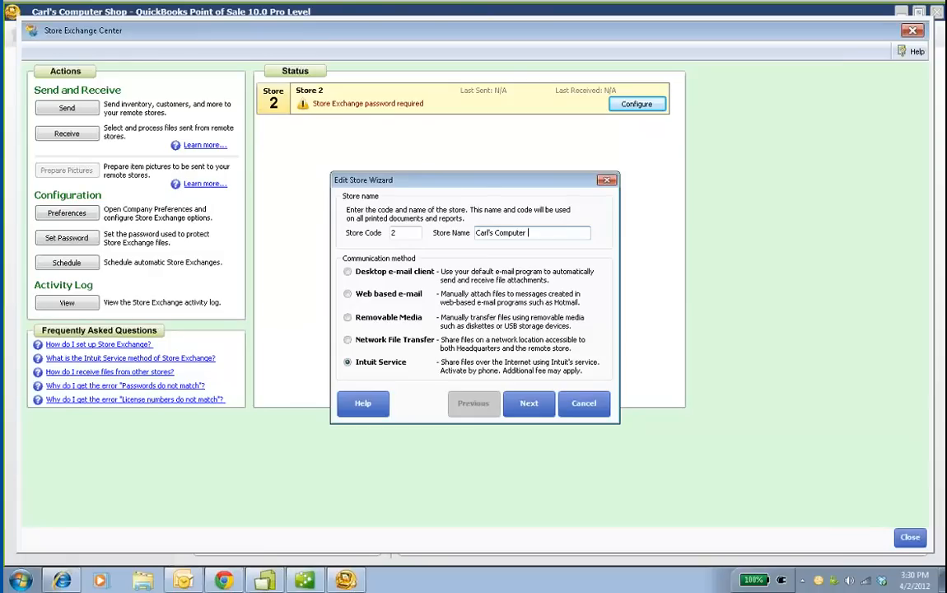
text(2nd Store)
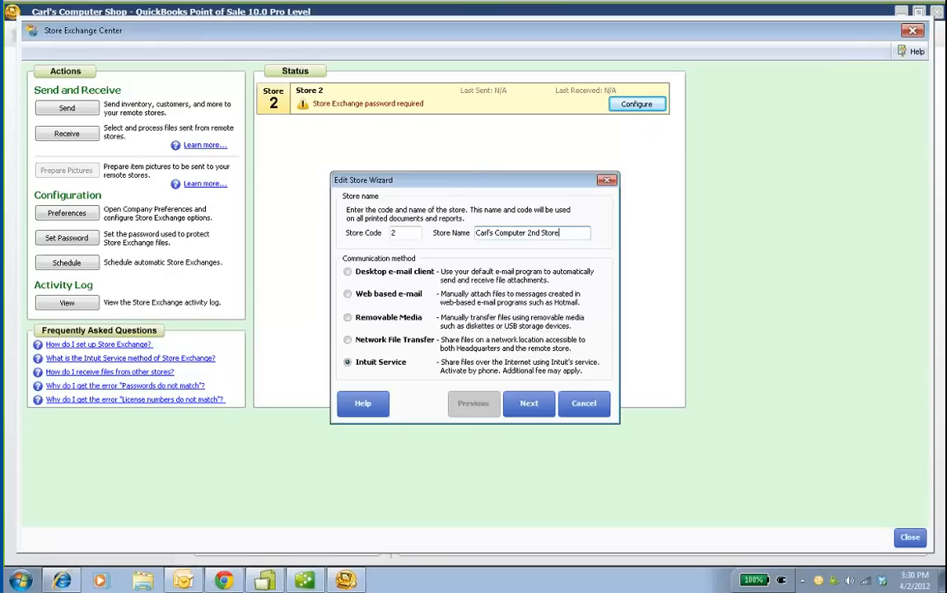
mouse_move(524, 390)
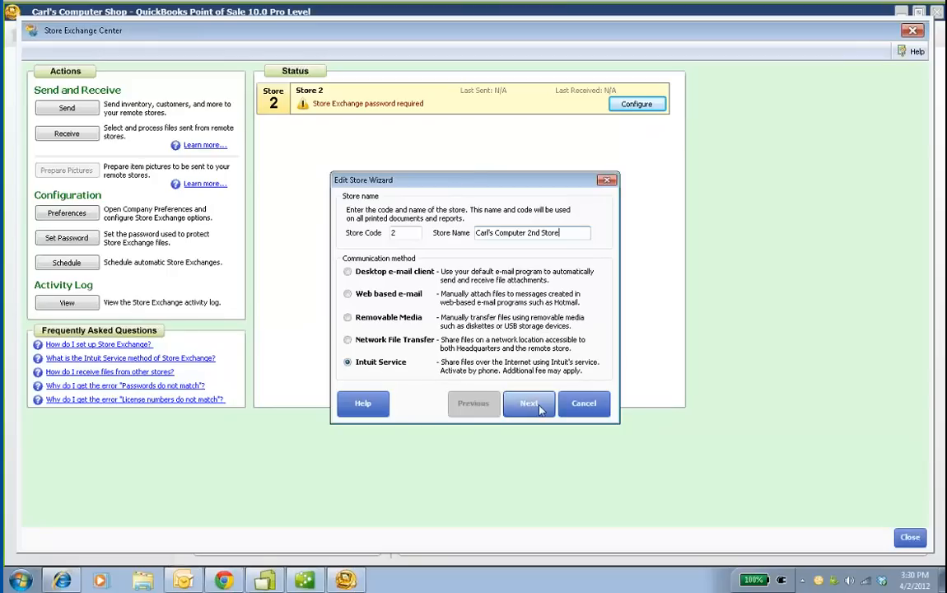
click(528, 403)
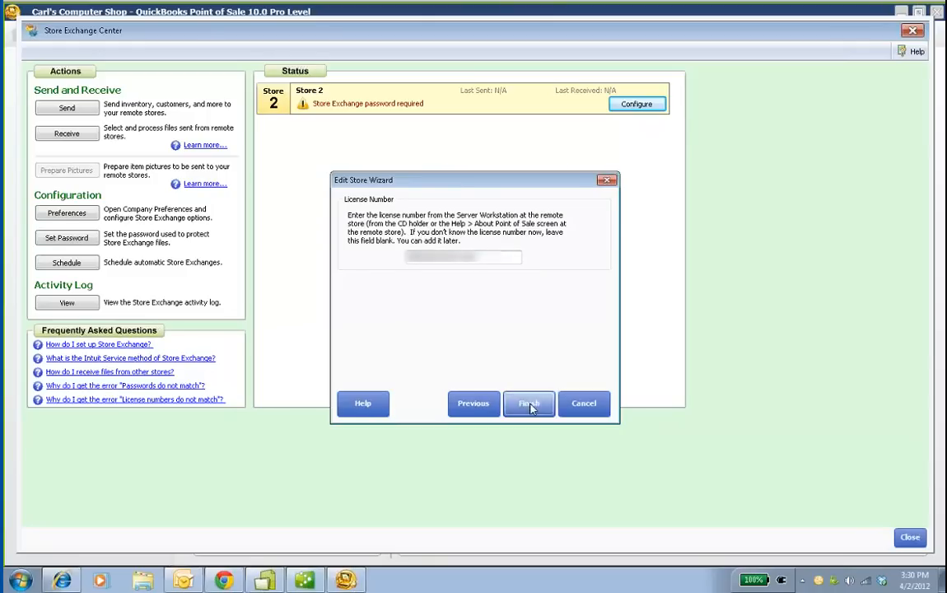
click(528, 403)
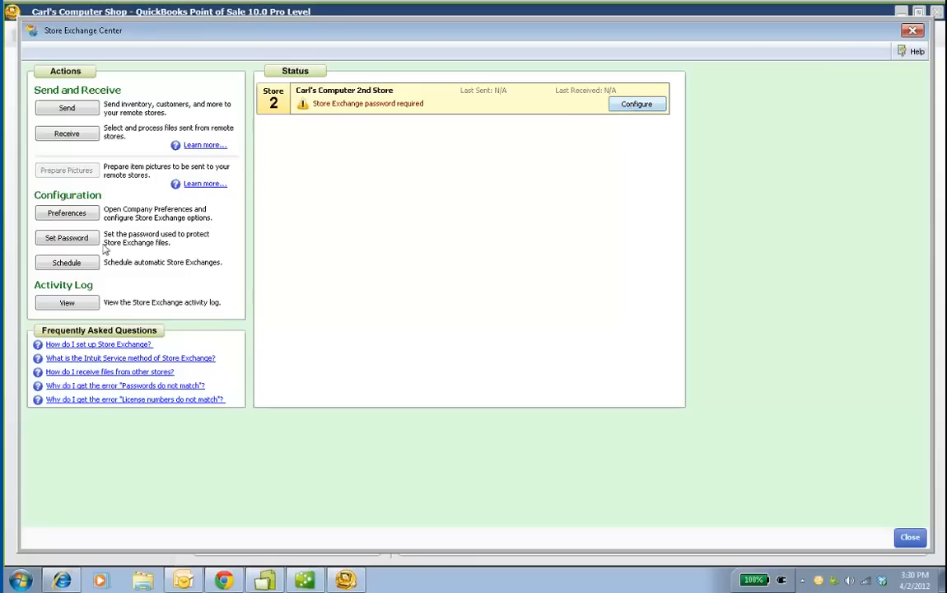
Step: Enter and confirm a new Store Exchange password
click(63, 238)
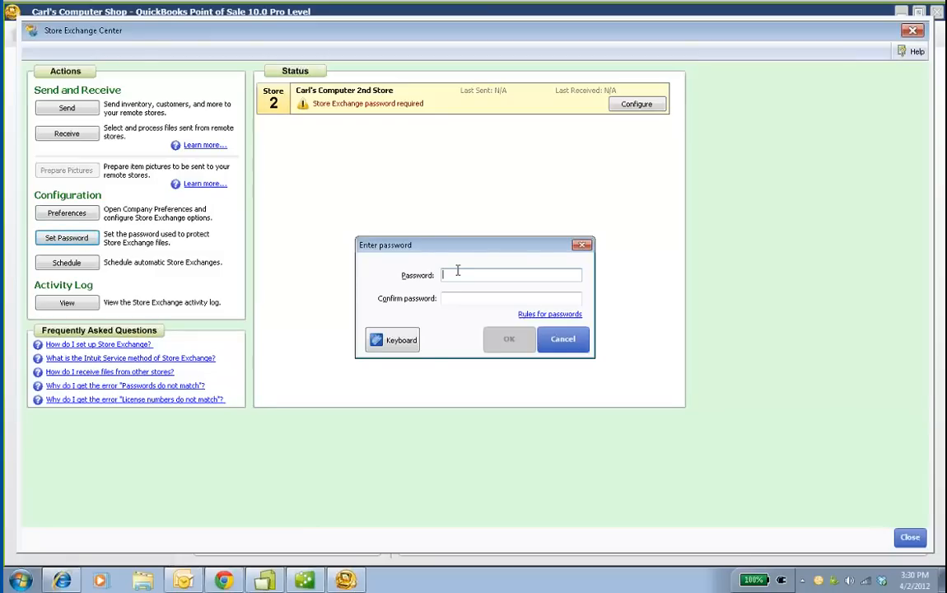
text(******)
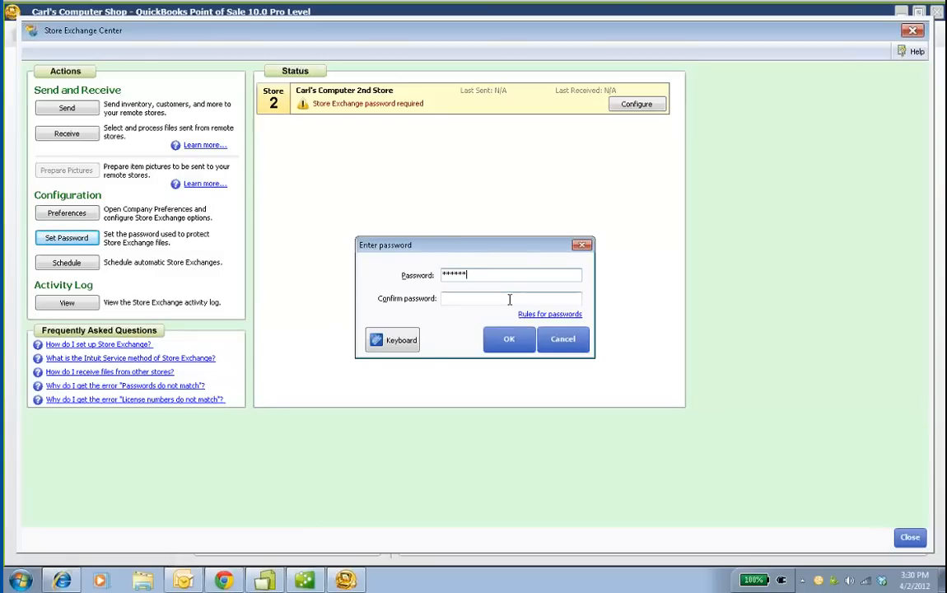
text(******)
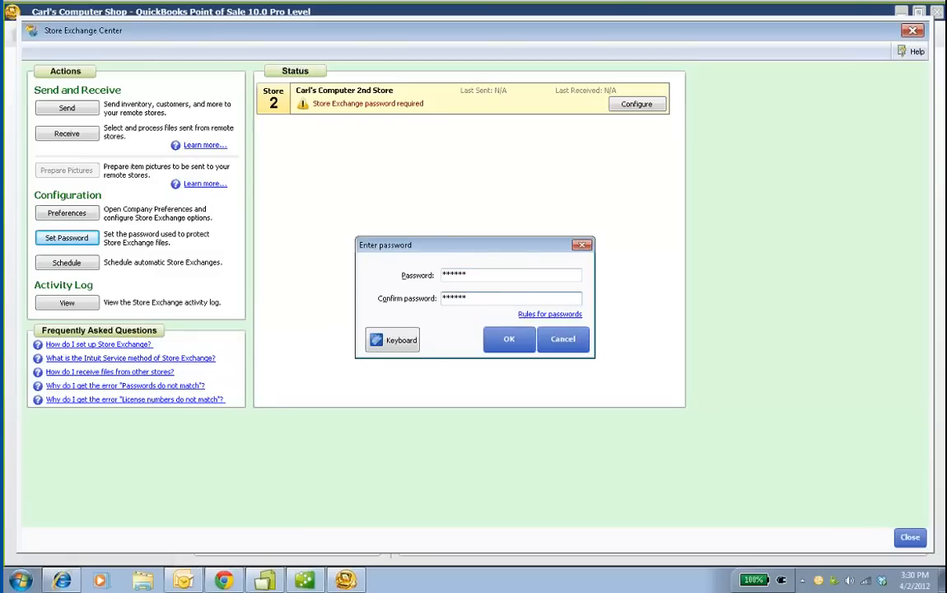
click(508, 338)
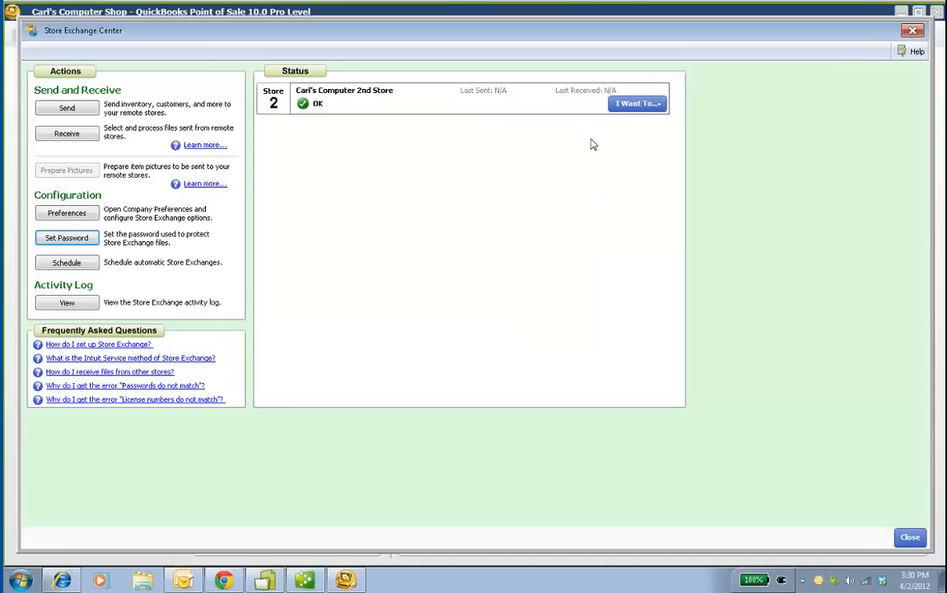
Step: Send exchange files to Store 2 from the I Want To menu, then close the window
click(636, 103)
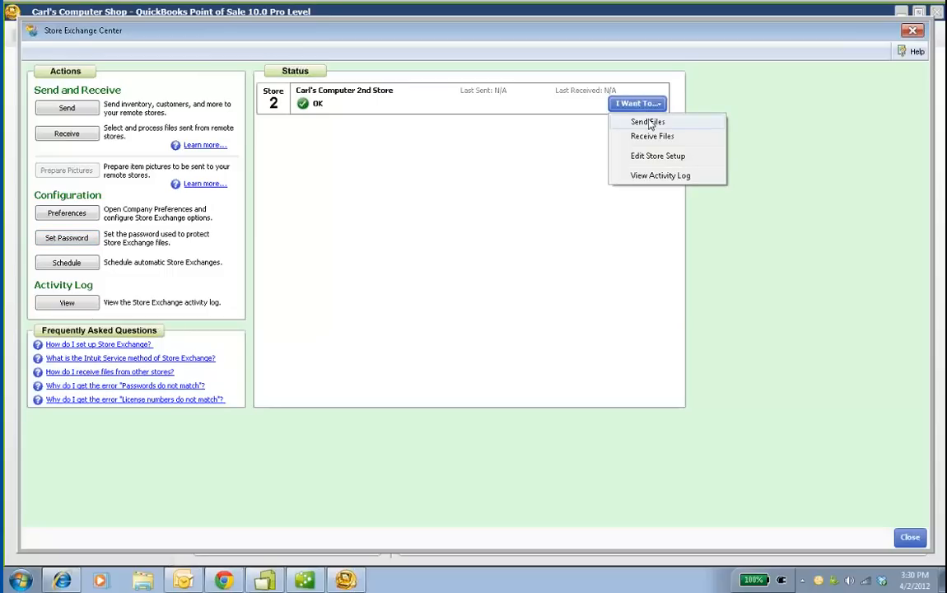
mouse_move(657, 138)
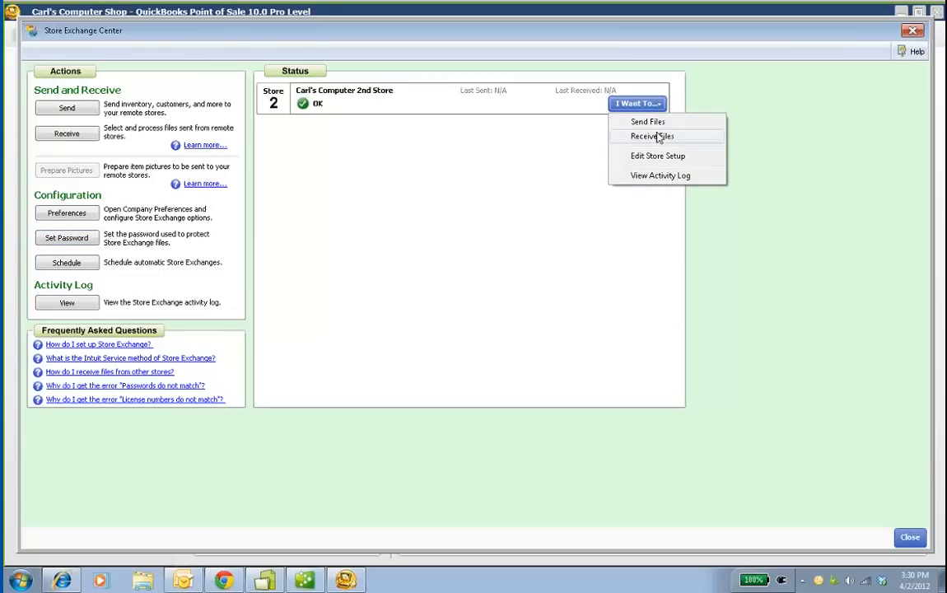
click(646, 122)
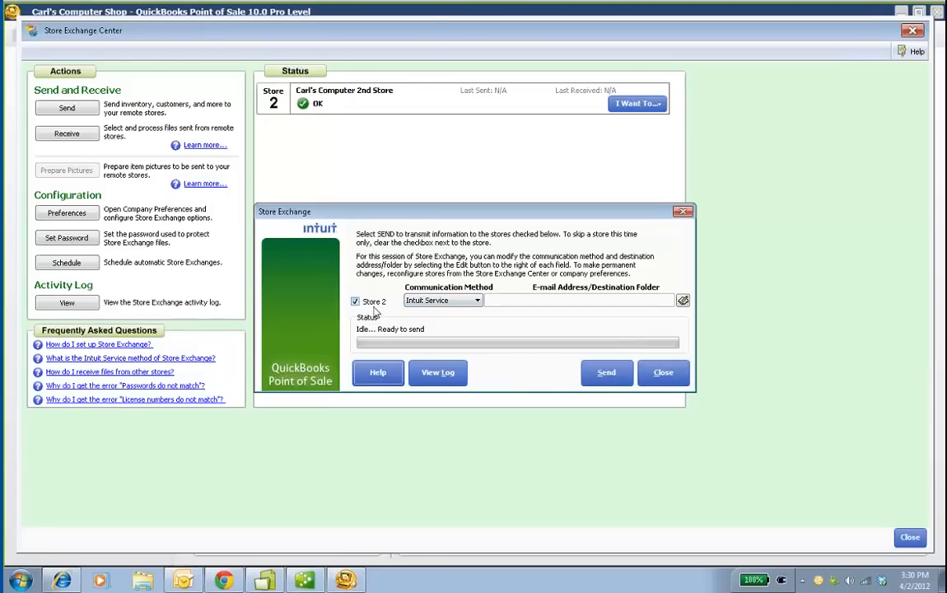
click(606, 372)
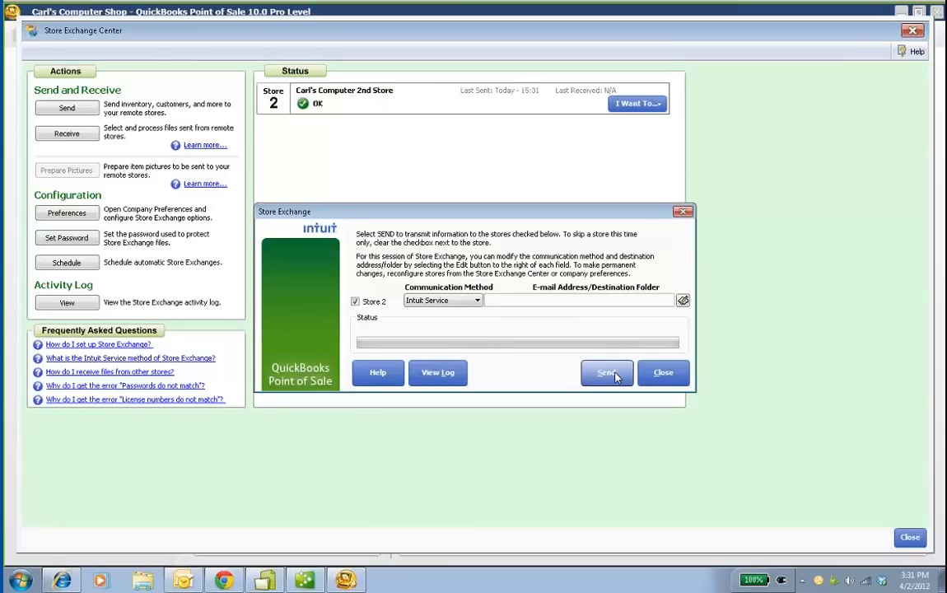
mouse_move(642, 382)
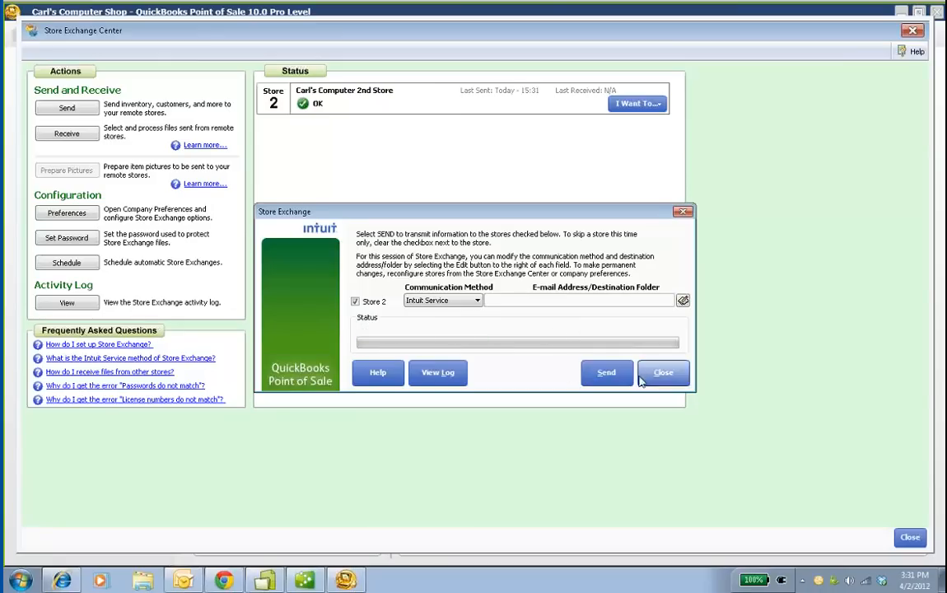
click(663, 373)
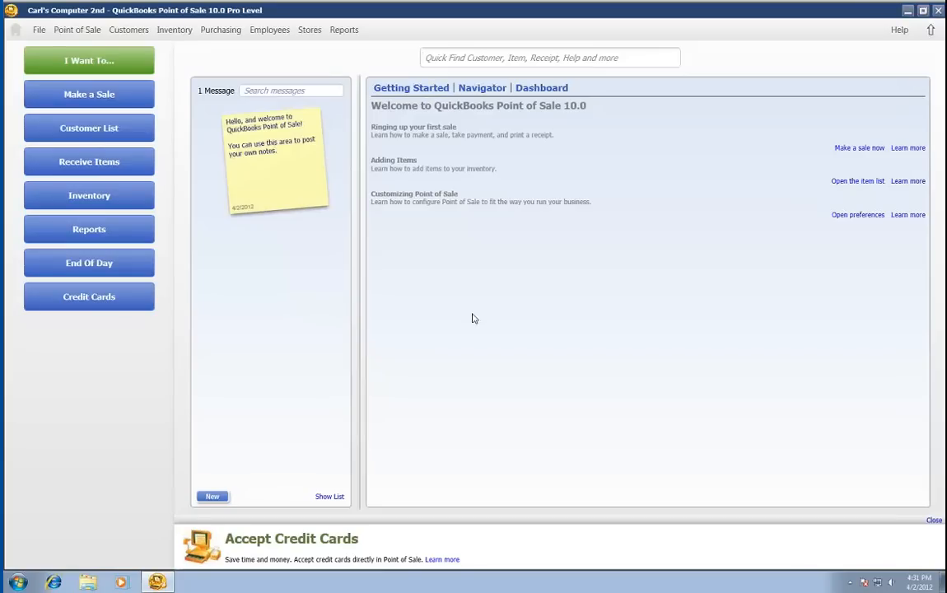
mouse_move(78, 10)
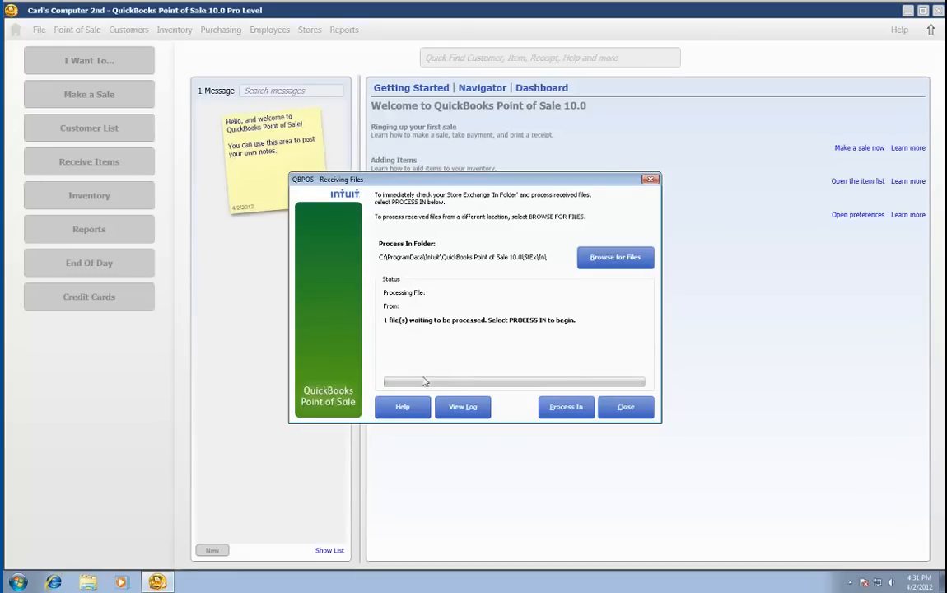
mouse_move(464, 400)
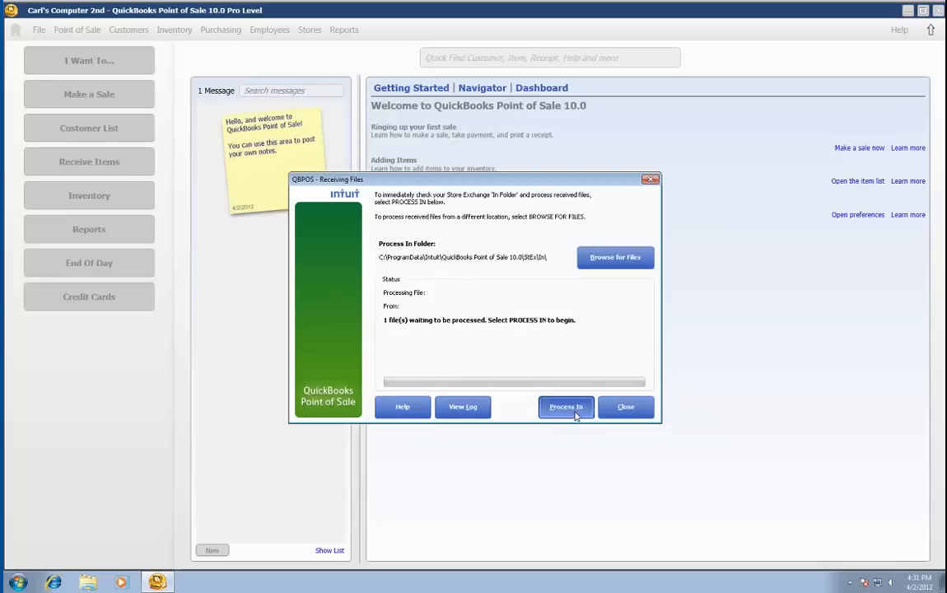
Step: Process the received headquarters file, then view the 16-record inventory Items list
click(565, 407)
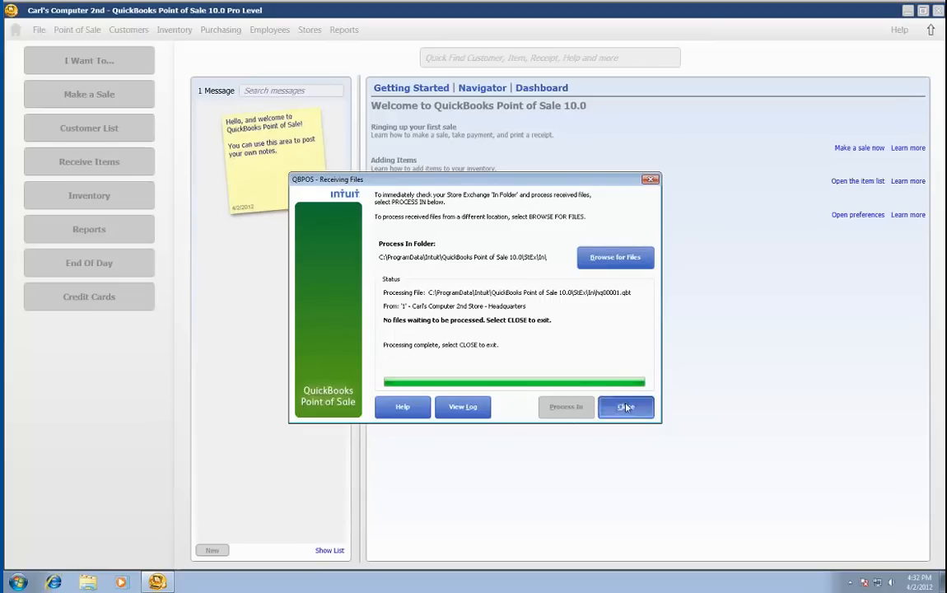
click(626, 407)
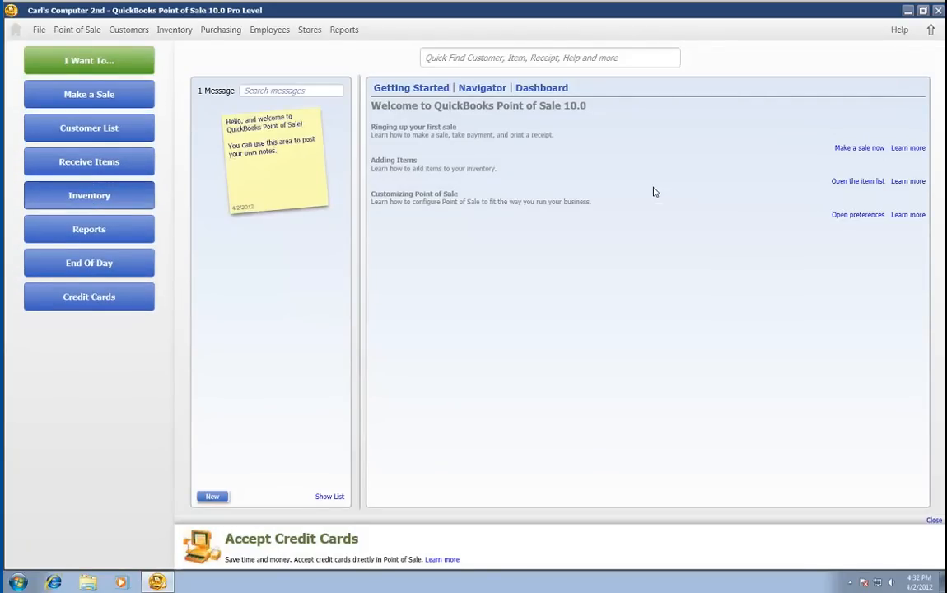
click(88, 195)
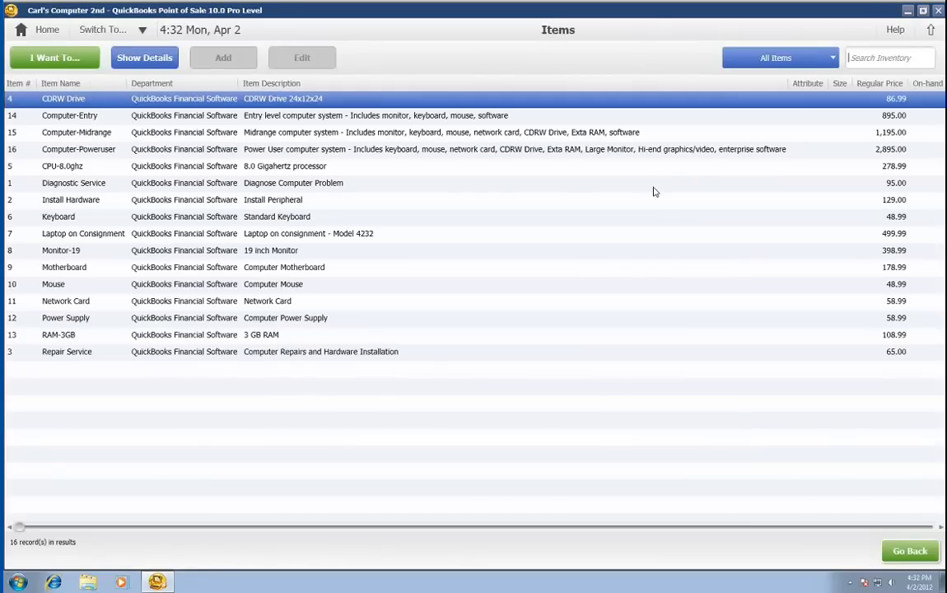